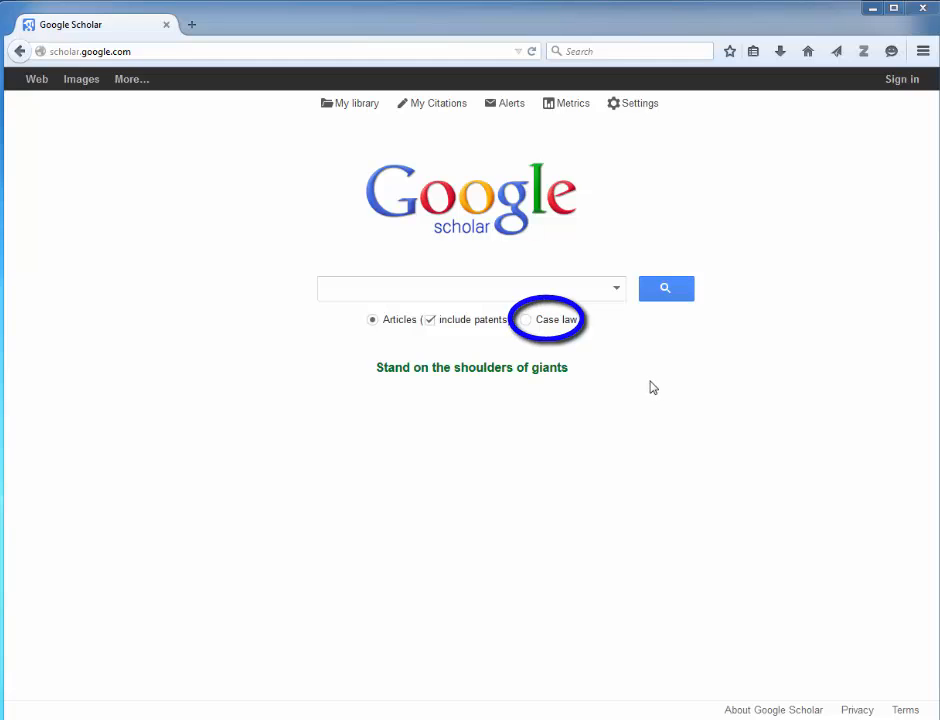
Step: Switch the Scholar search from articles to Case law
left_click(526, 320)
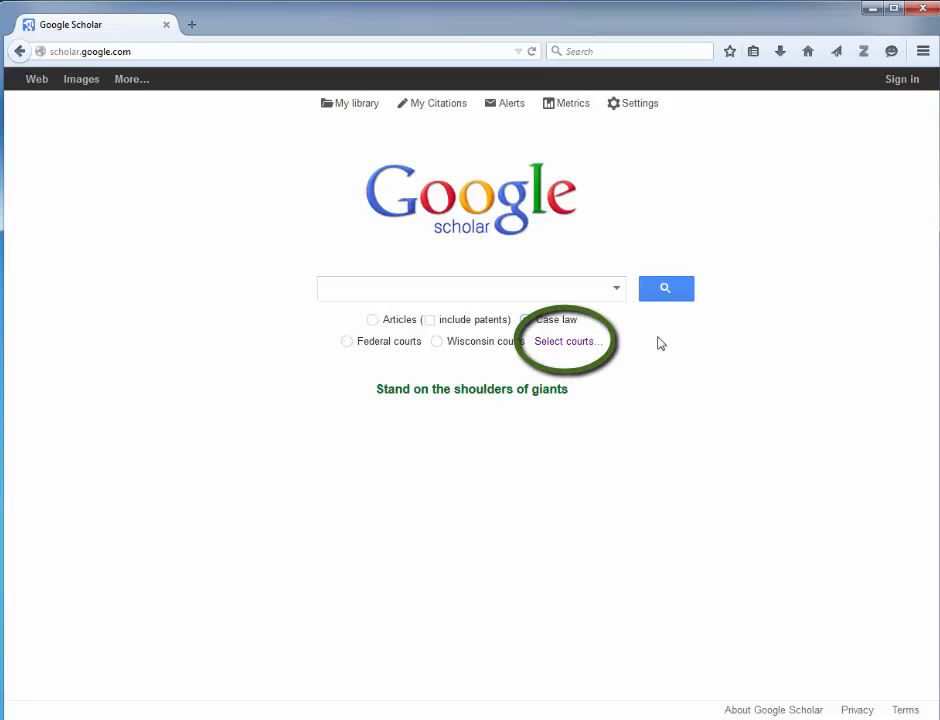
mouse_move(564, 340)
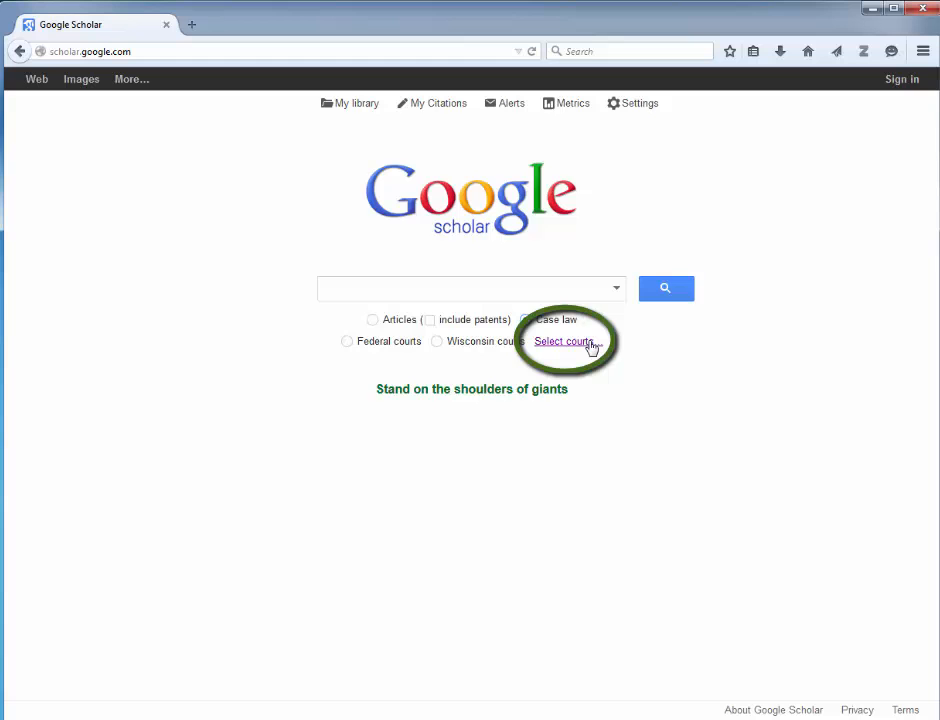
Step: Limit the courts searched to the 7th Circuit appeals and district courts and confirm
left_click(564, 340)
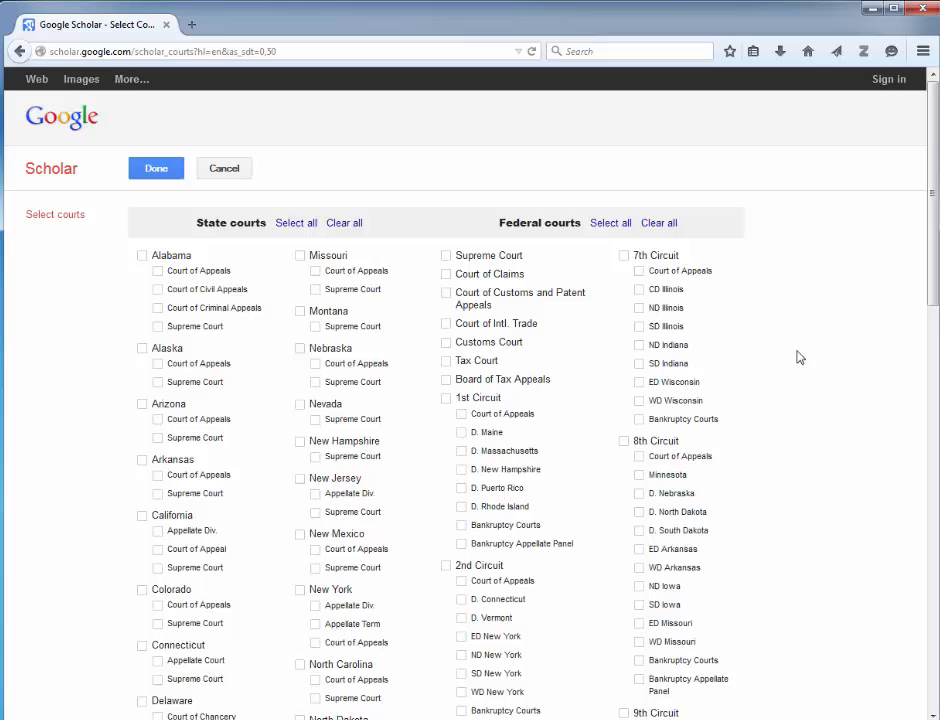
mouse_move(624, 256)
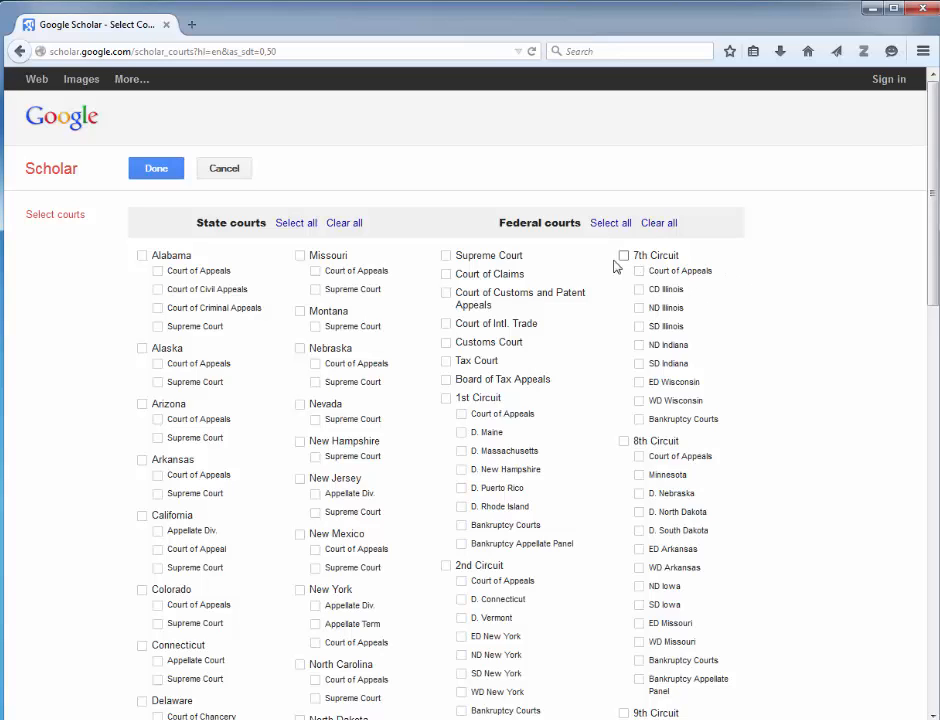
left_click(624, 256)
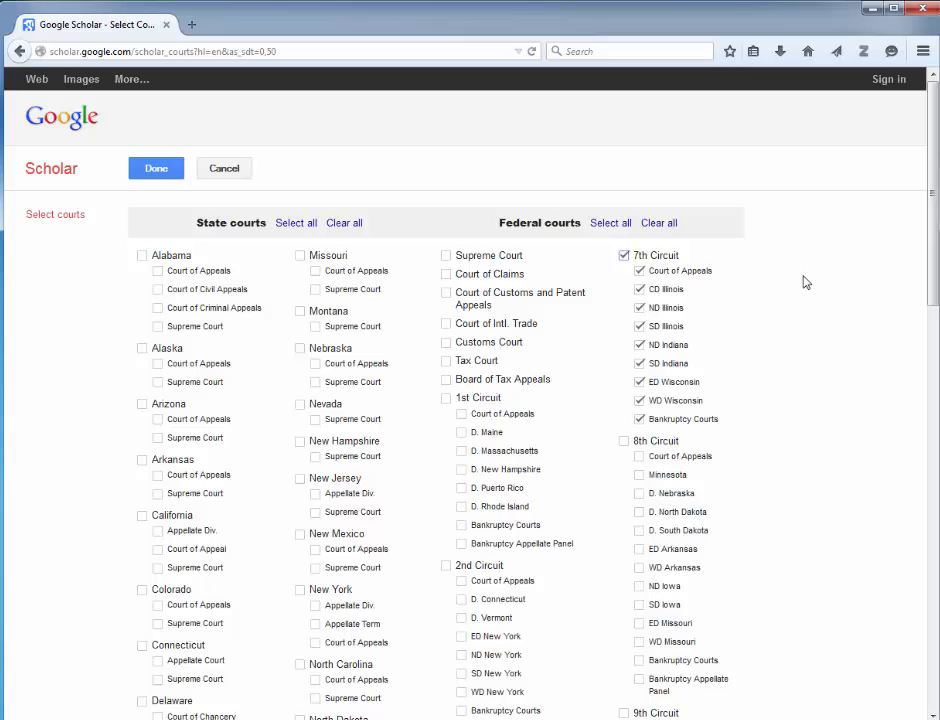
scroll("down", 3)
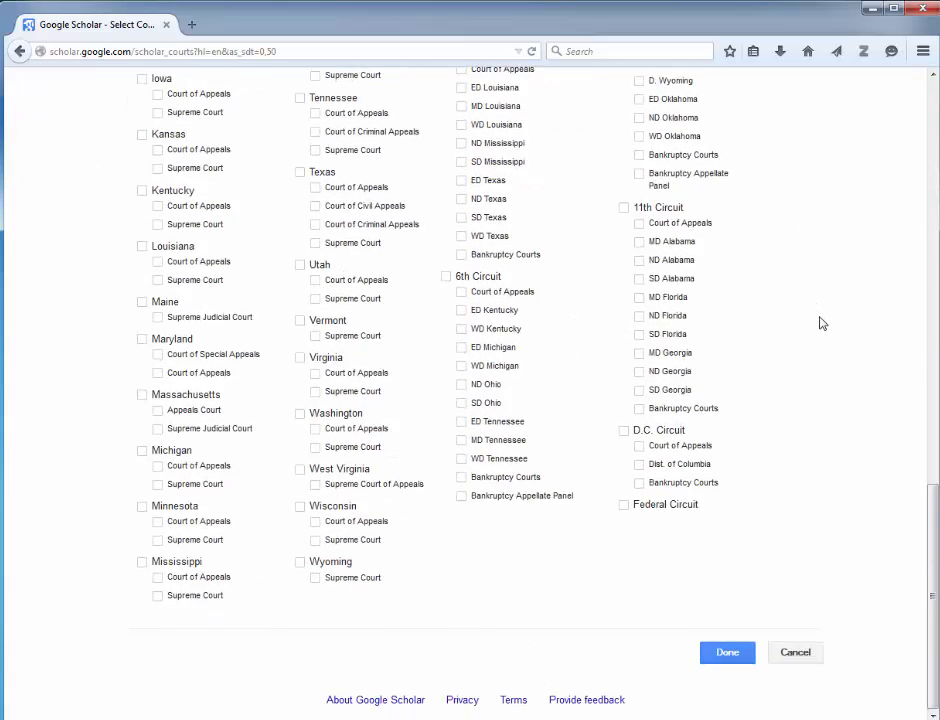
left_click(728, 652)
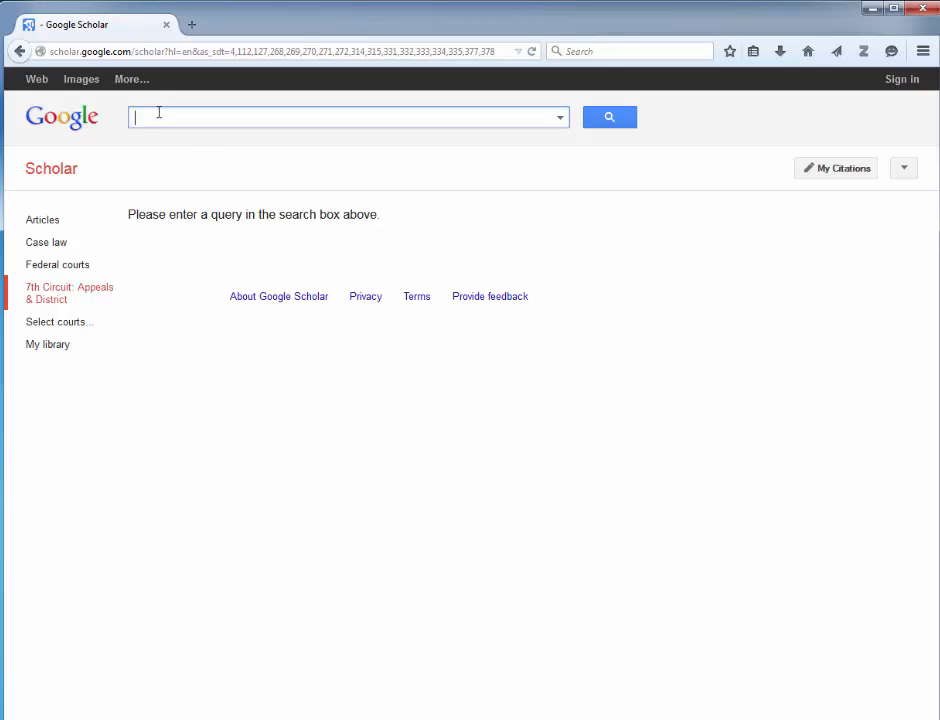
Step: Search case law for "miranda rights" via the autocomplete suggestion, returning about 2,460 results
type("miranda rights")
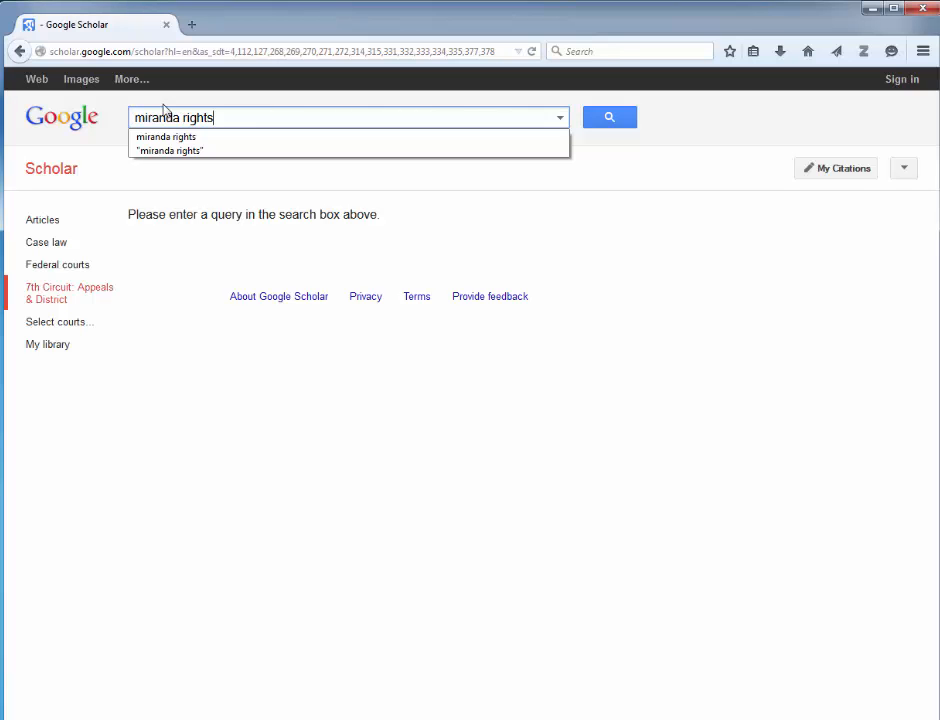
left_click(608, 116)
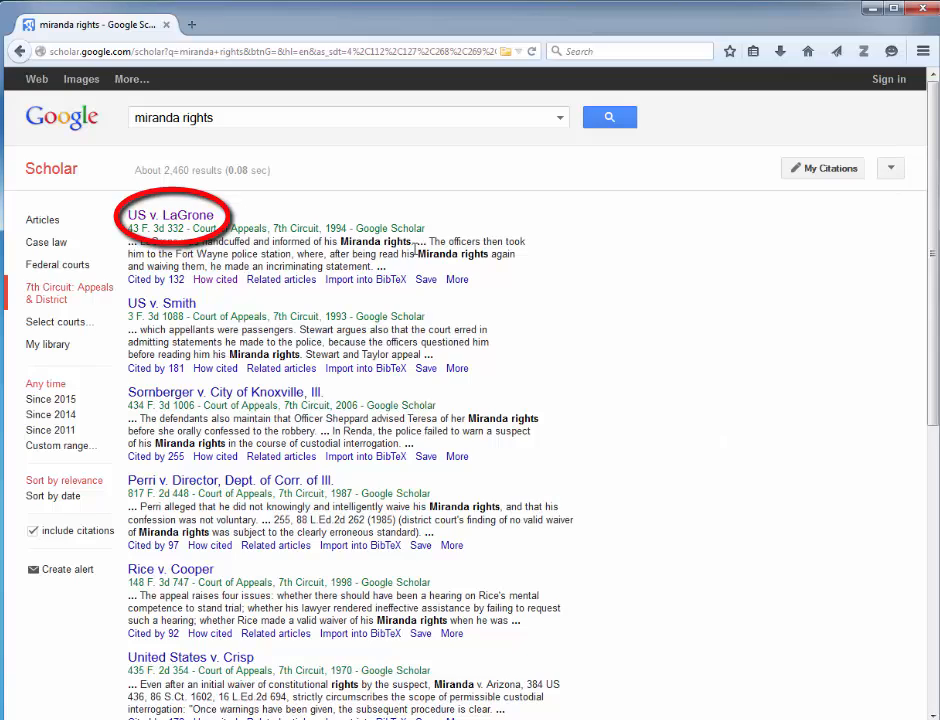
Step: View the first result, US v. LaGrone, 43 F.3d 332 (7th Cir. 1994)
left_click(168, 216)
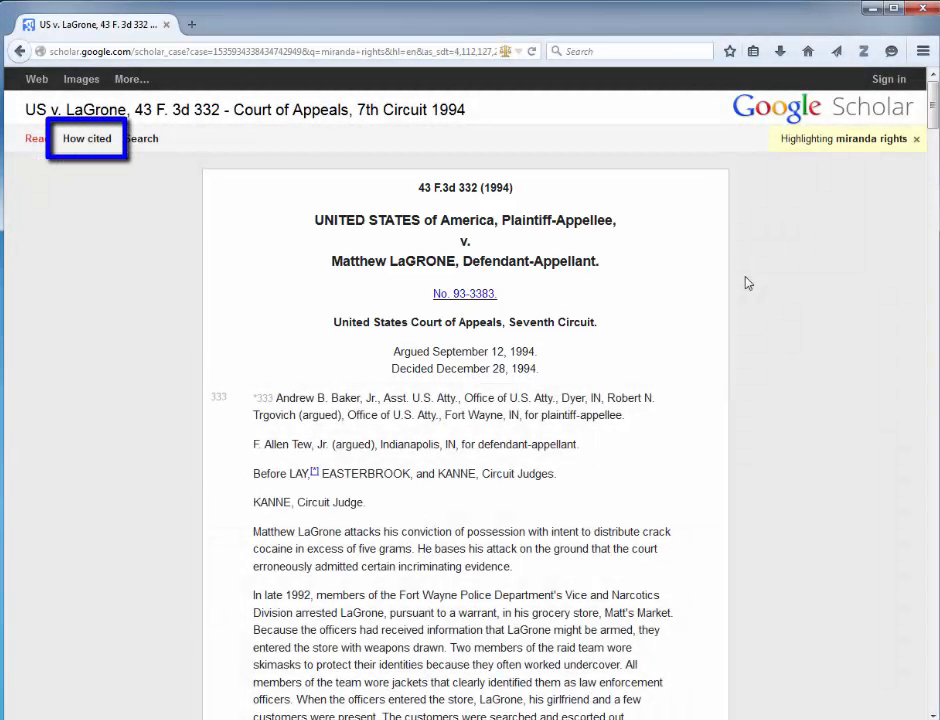
mouse_move(754, 276)
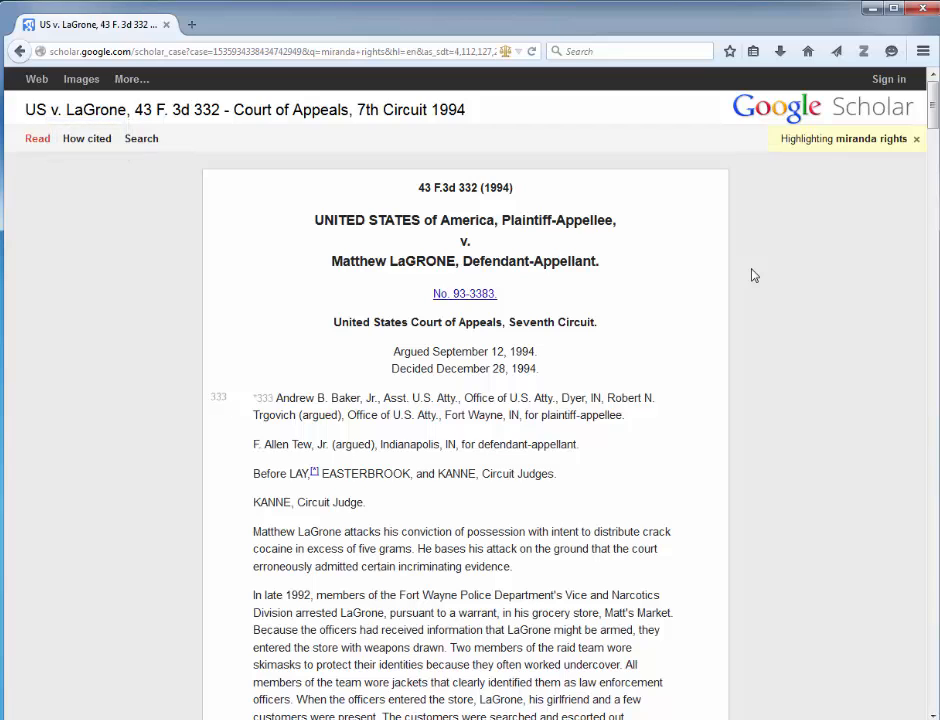
mouse_move(86, 138)
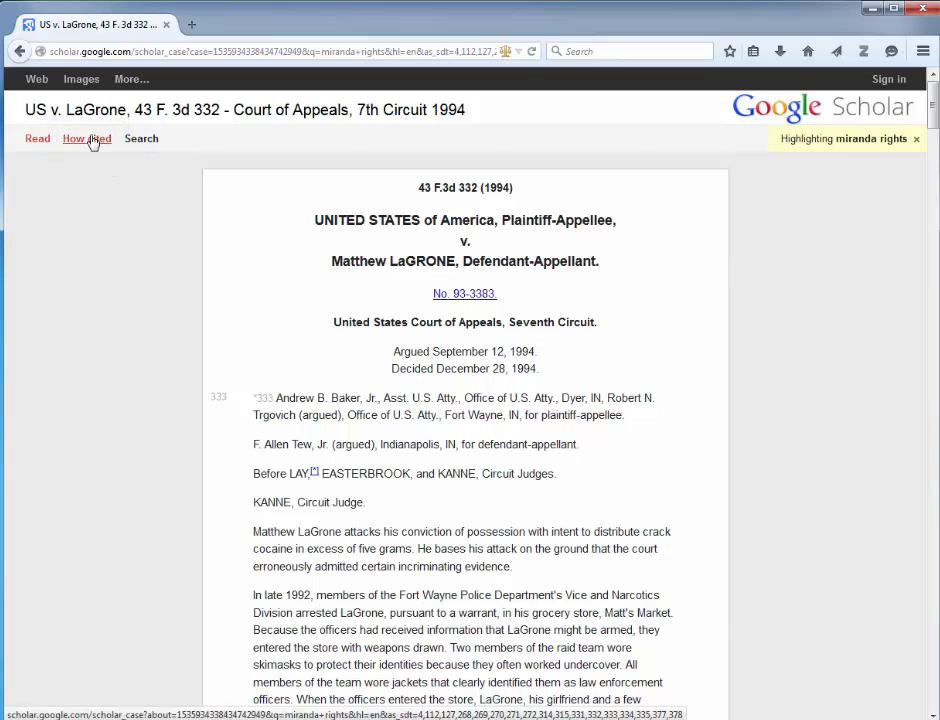
Step: From LaGrone's How cited page, view the citing case State v. Hambly, 745 N.W.2d 48
left_click(86, 138)
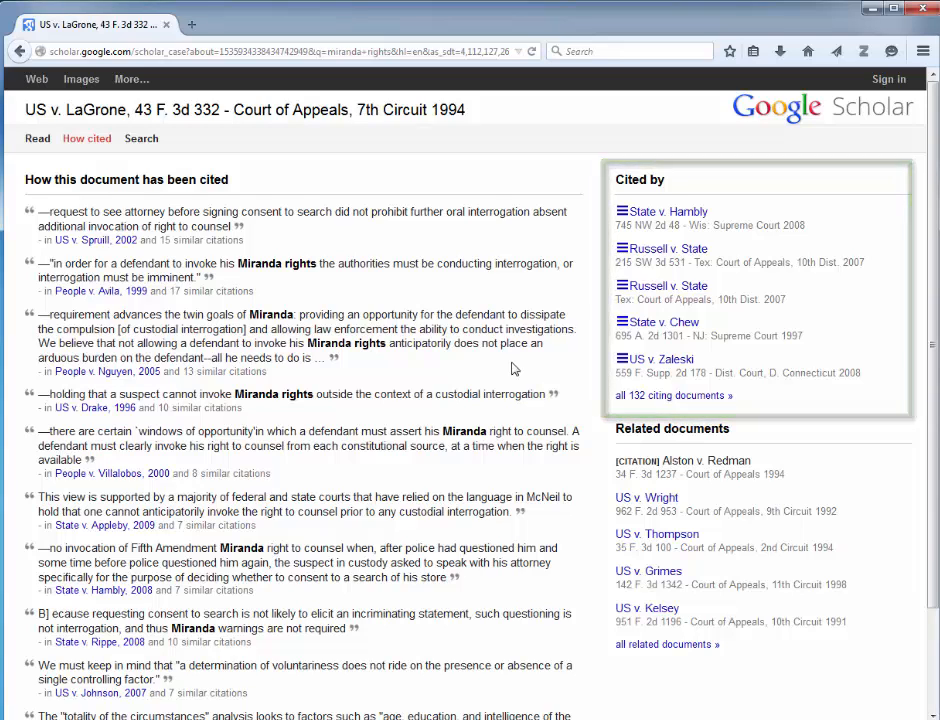
mouse_move(550, 360)
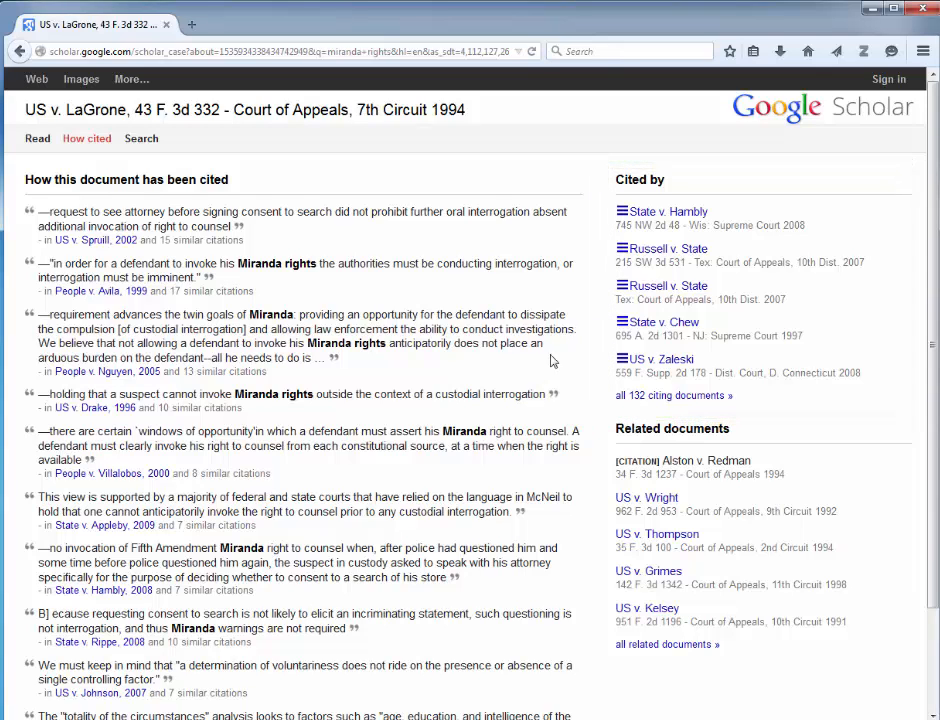
left_click(666, 212)
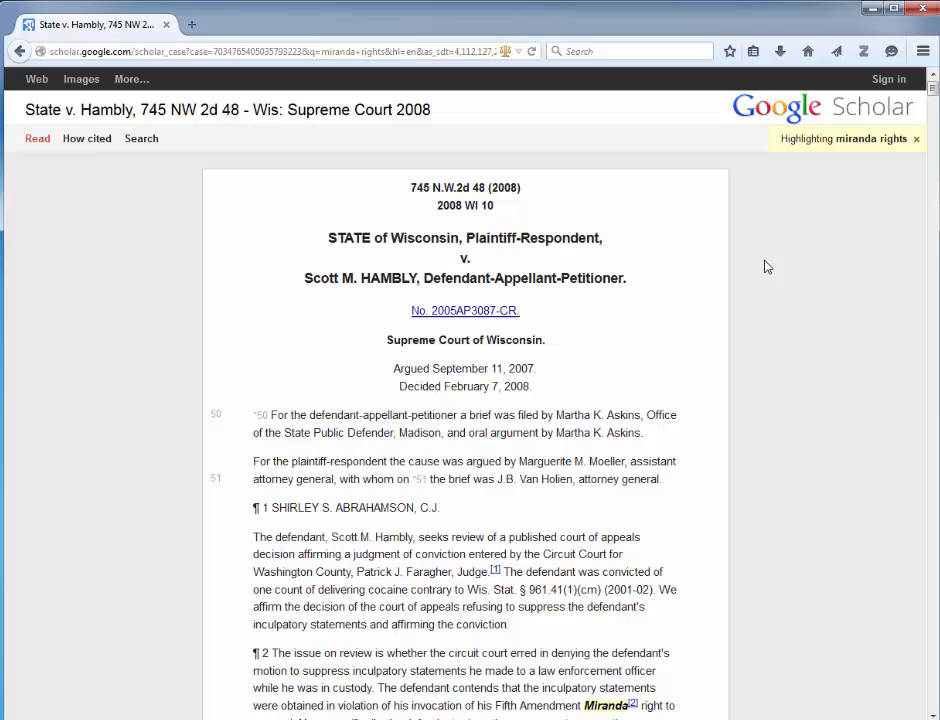